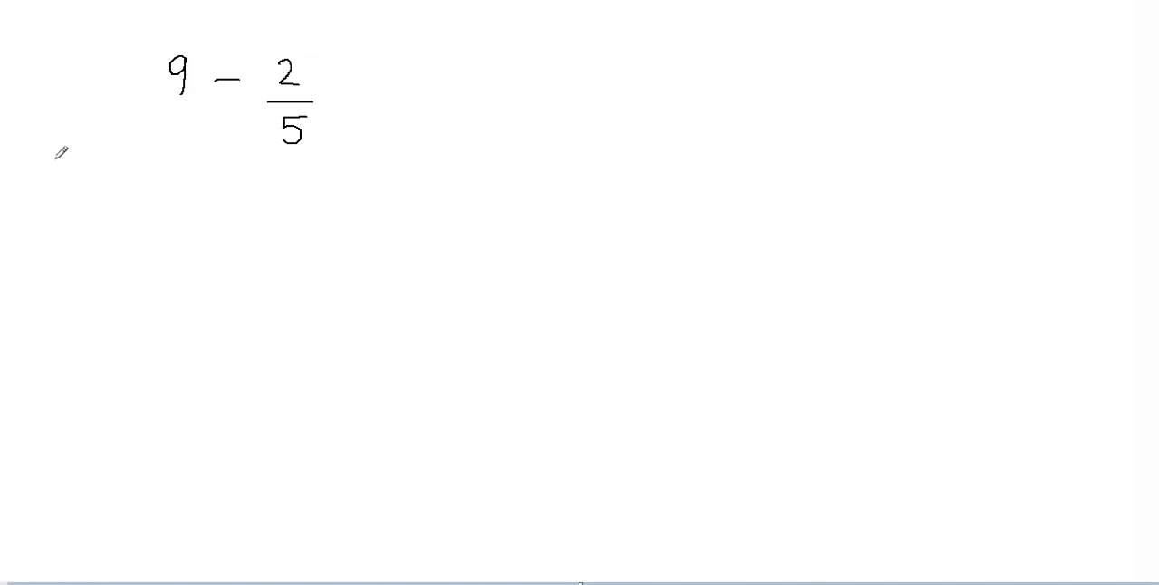
{"action": "mouse_move", "coordinate": [76, 165]}
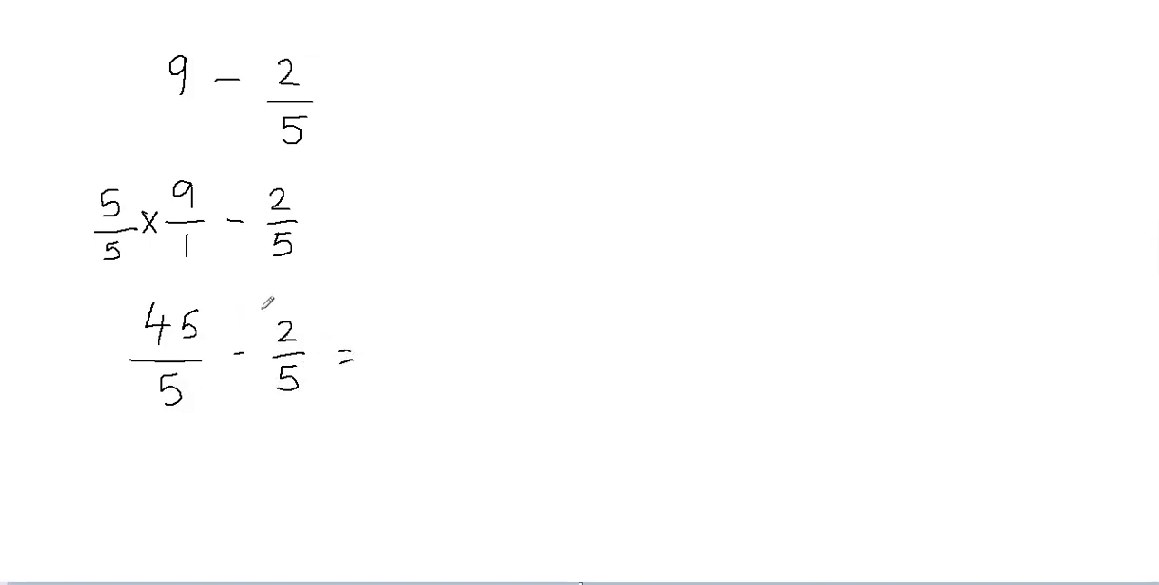
Write the result 43/5 after 45/5 − 2/5 = on the third line.
{"action": "type", "text": "43/5"}
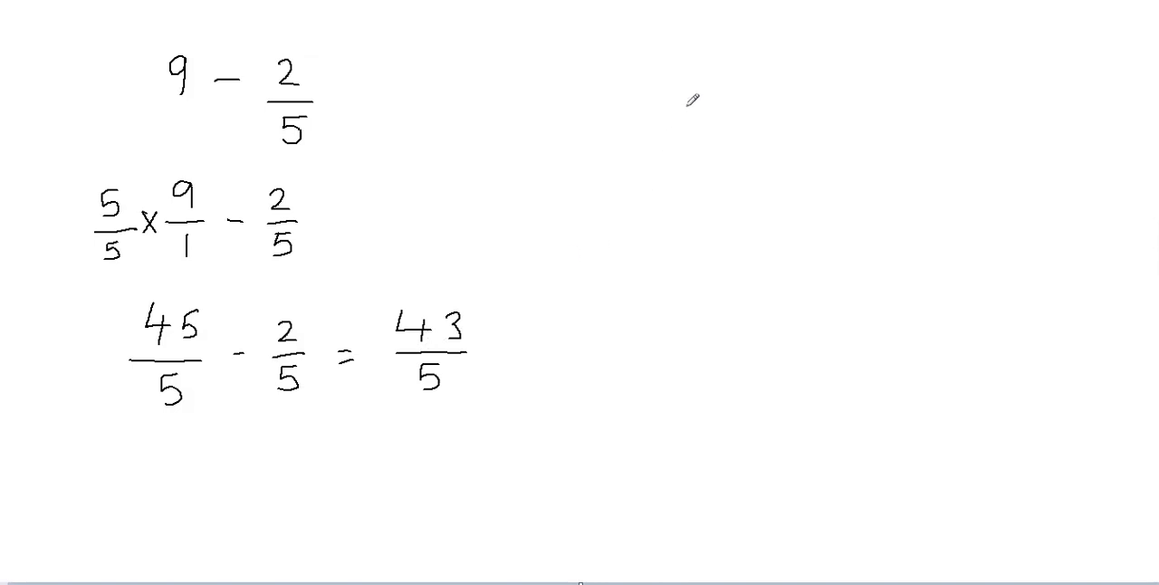
Write the long-division setup 5 ) 43 at the upper right, no quotient yet.
{"action": "left_click_drag", "start_coordinate": [692, 100], "coordinate": [752, 94]}
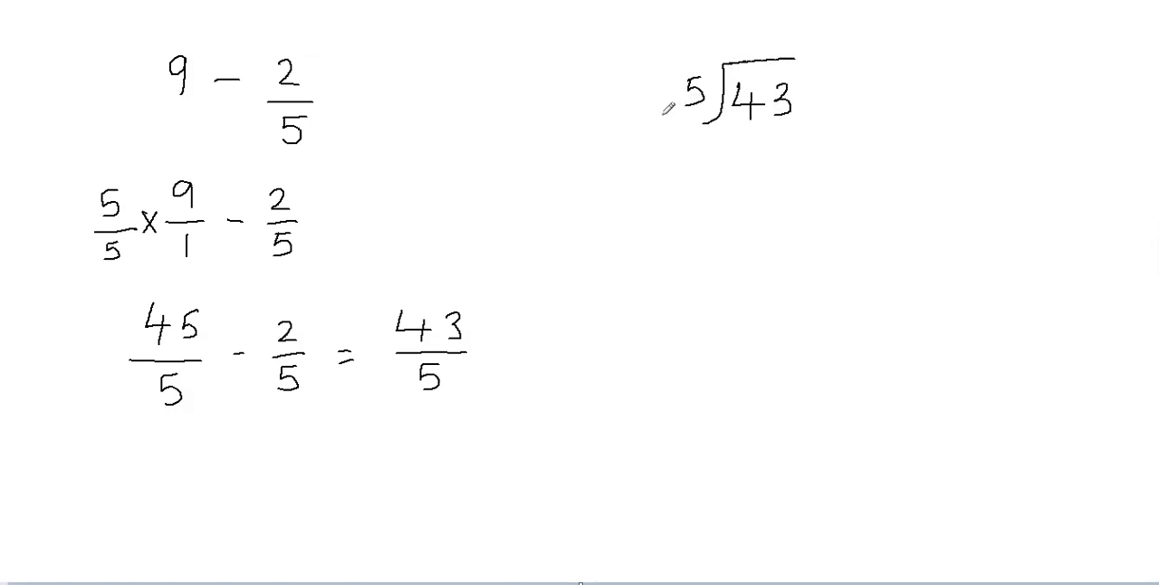
{"action": "mouse_move", "coordinate": [783, 179]}
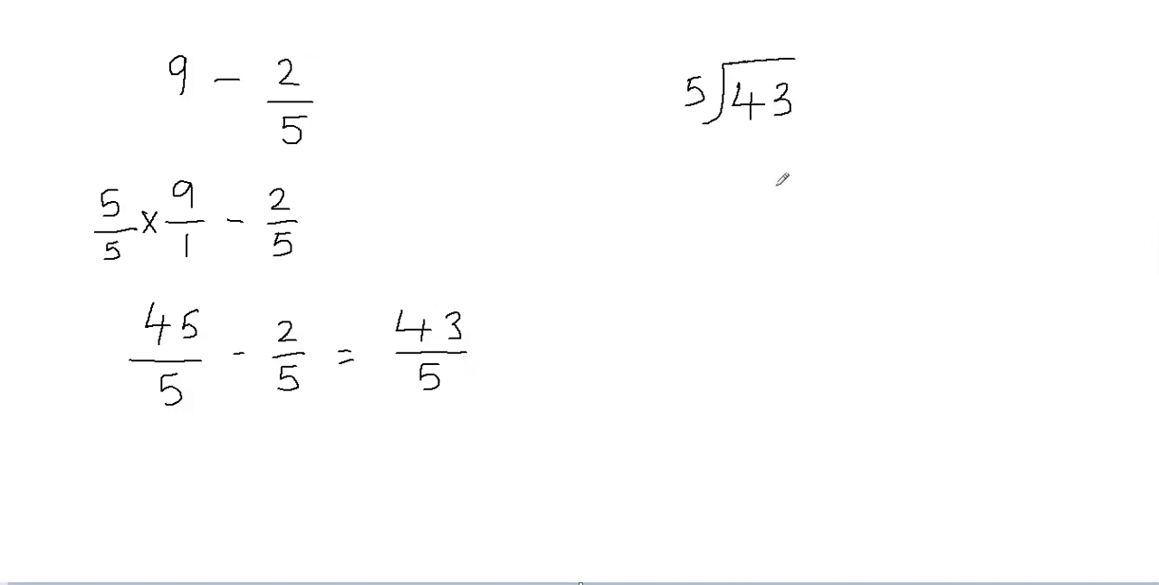